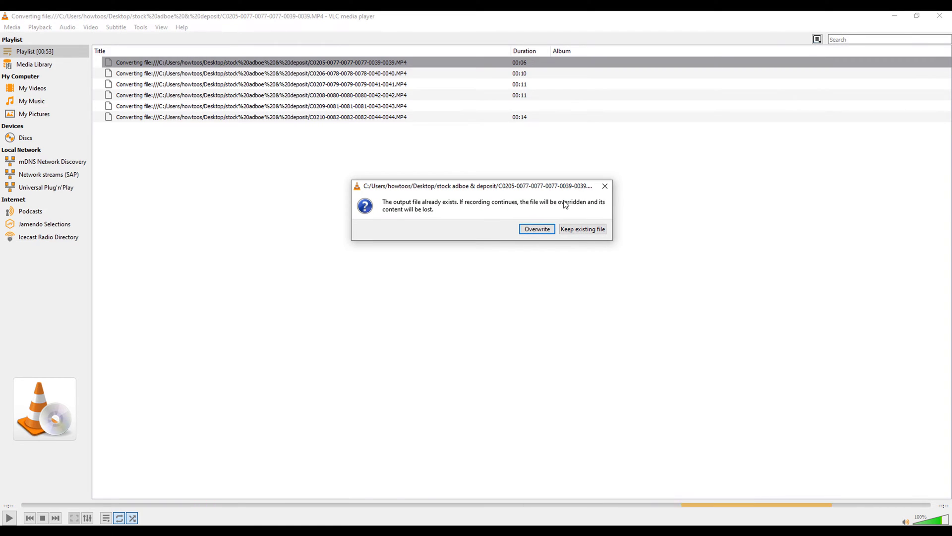
pyautogui.moveTo(616, 203)
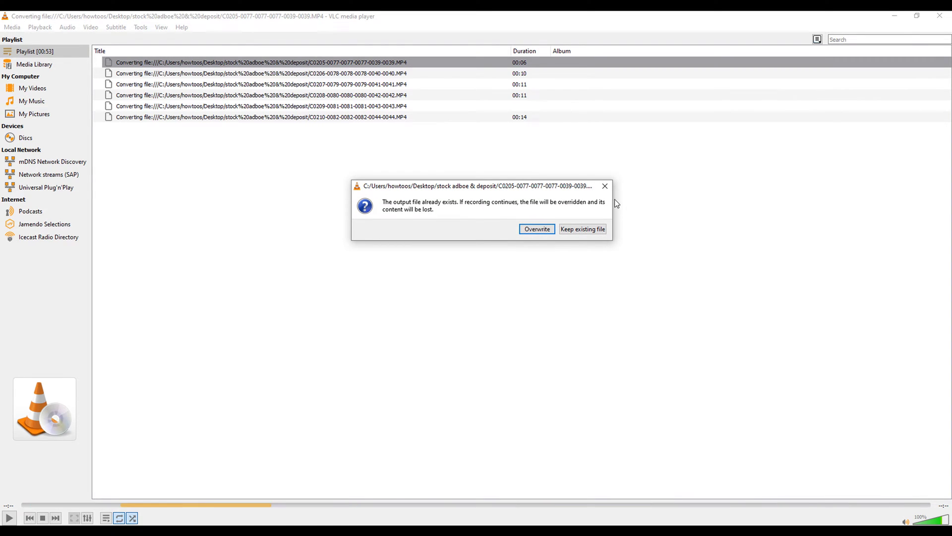
pyautogui.moveTo(442, 176)
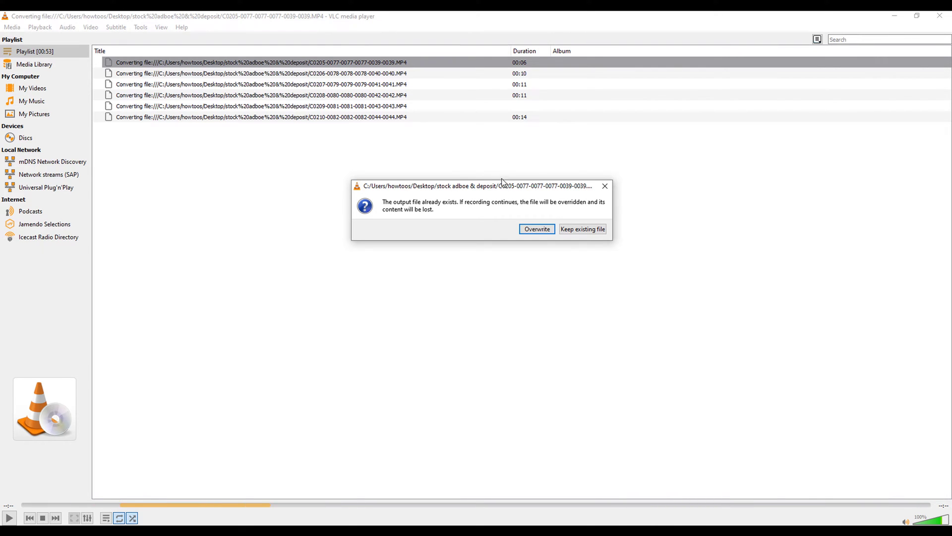
# Dismiss the first clip's 'output file already exists' overwrite warning.
pyautogui.click(582, 230)
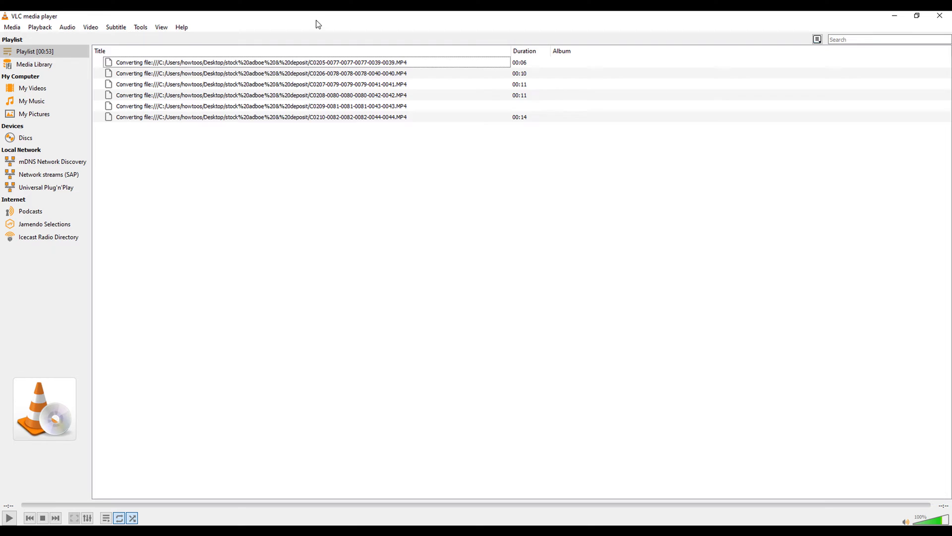
pyautogui.moveTo(476, 165)
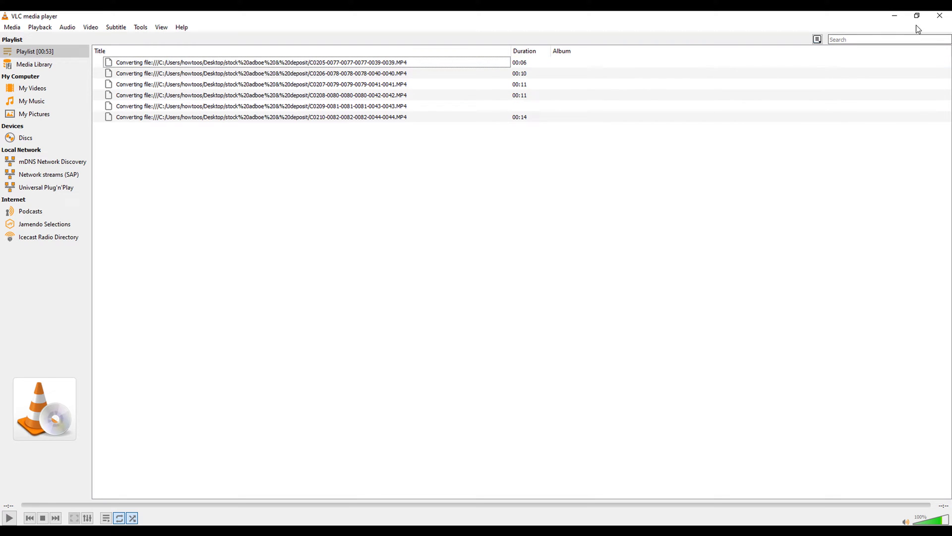
pyautogui.moveTo(594, 286)
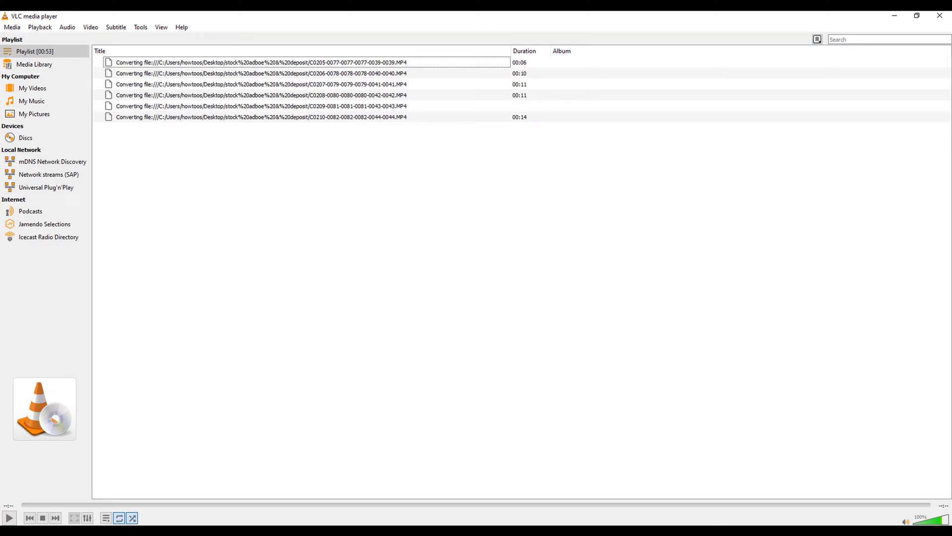
# Retry a playlist clip, dismiss the repeated overwrite warning, and open the project folder.
pyautogui.doubleClick(255, 84)
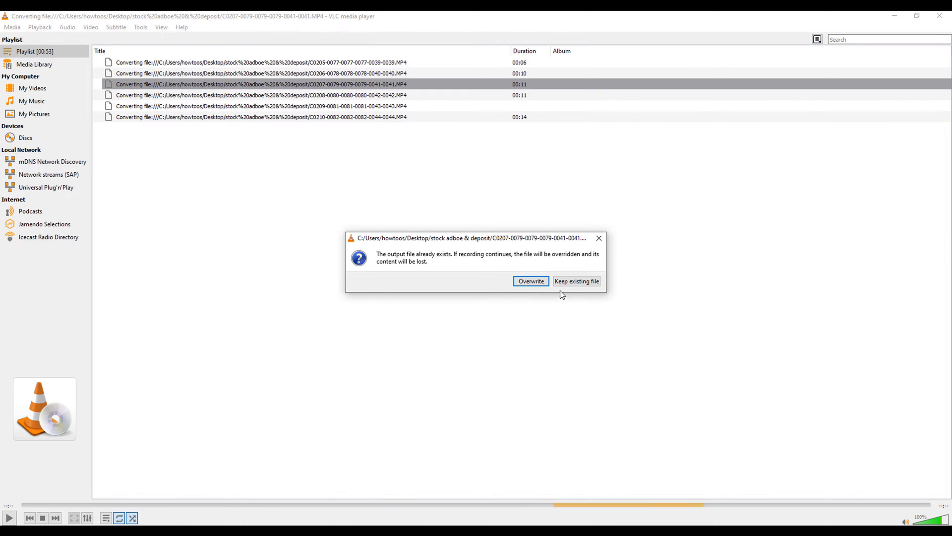
pyautogui.click(576, 281)
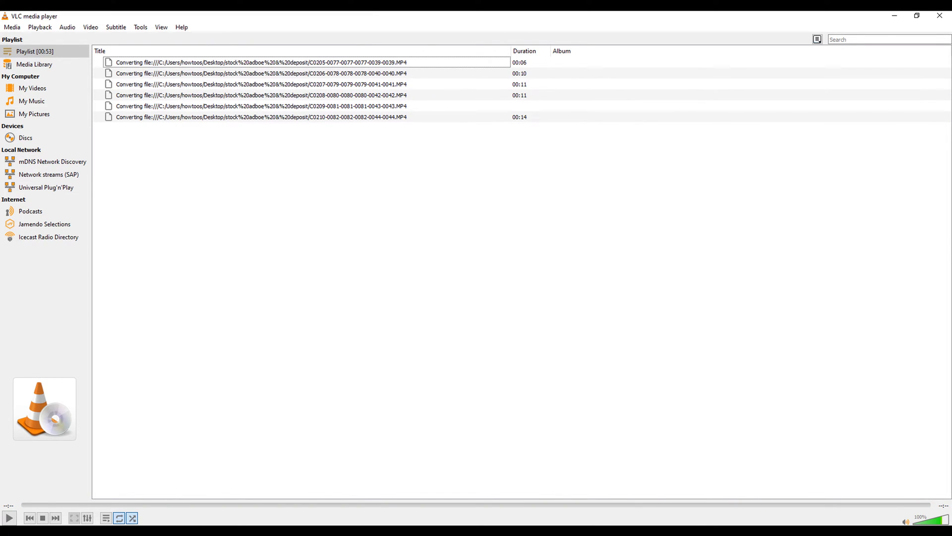
pyautogui.doubleClick(254, 73)
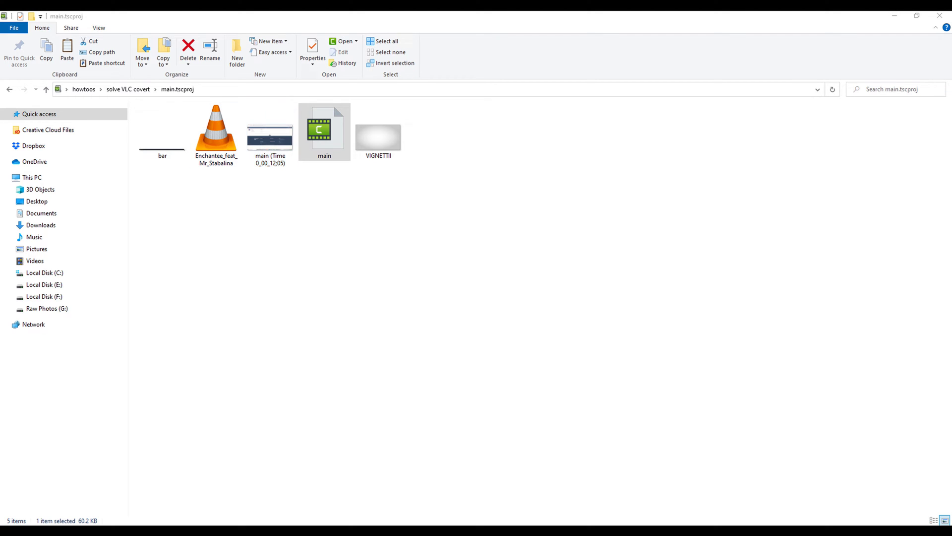
# Relaunch VLC with an empty playlist and open its Media menu.
pyautogui.doubleClick(217, 124)
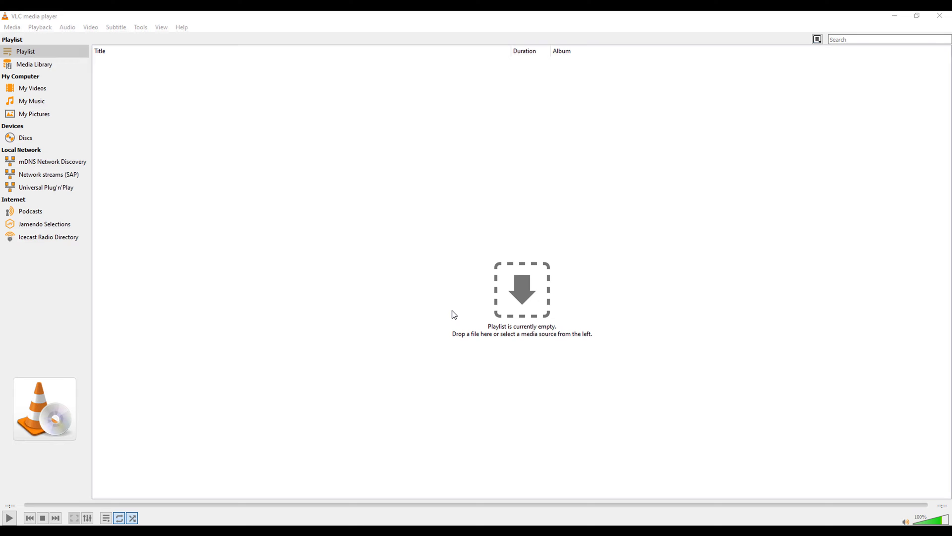
pyautogui.moveTo(176, 346)
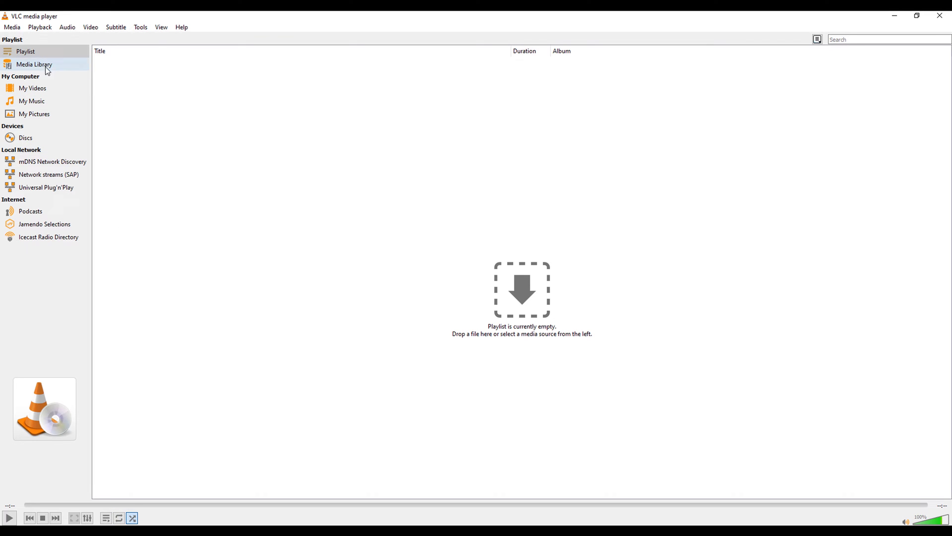
pyautogui.click(11, 27)
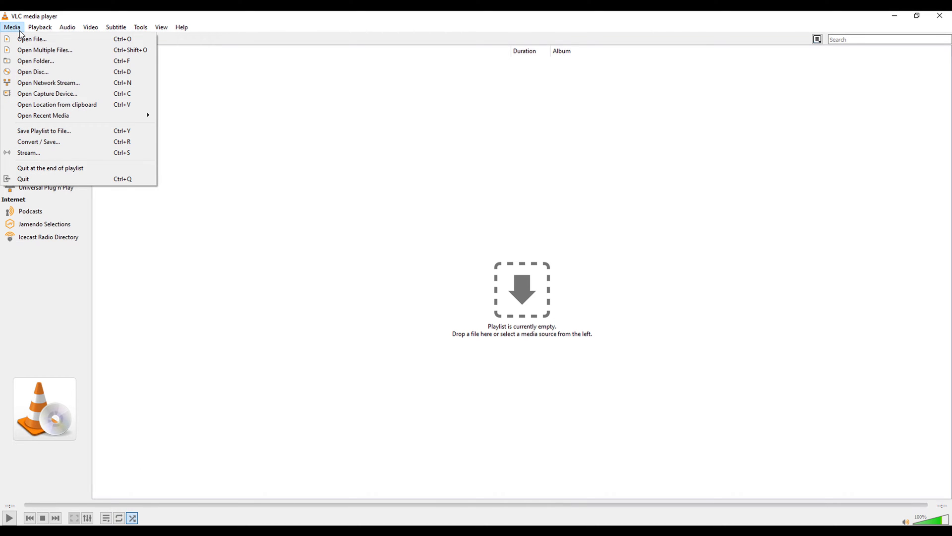
# Add the six stock clips via Open Multiple Files and choose Convert from Play.
pyautogui.click(33, 39)
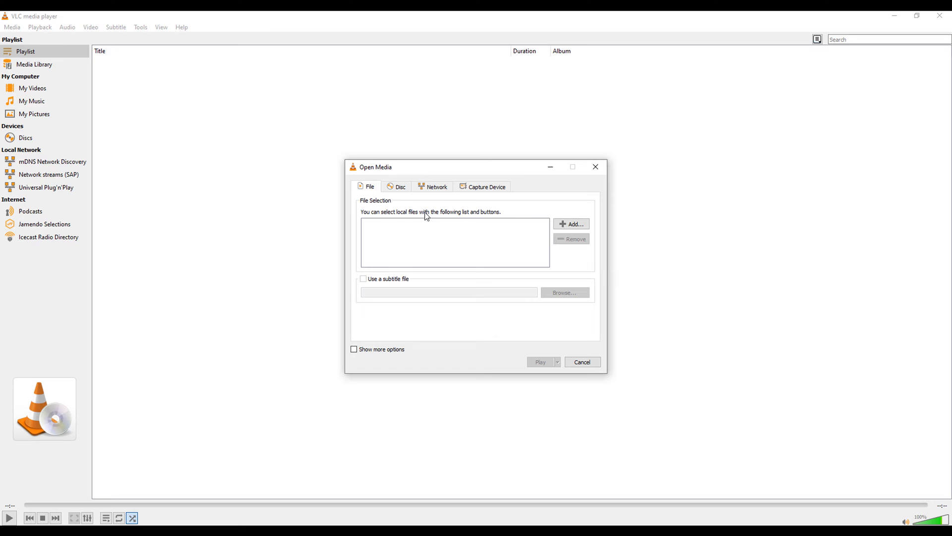
pyautogui.click(571, 225)
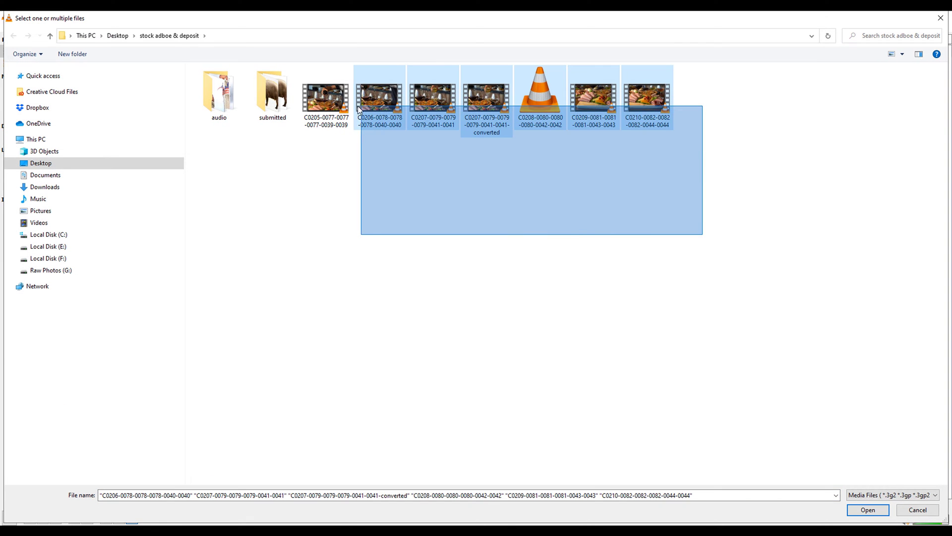
pyautogui.click(867, 509)
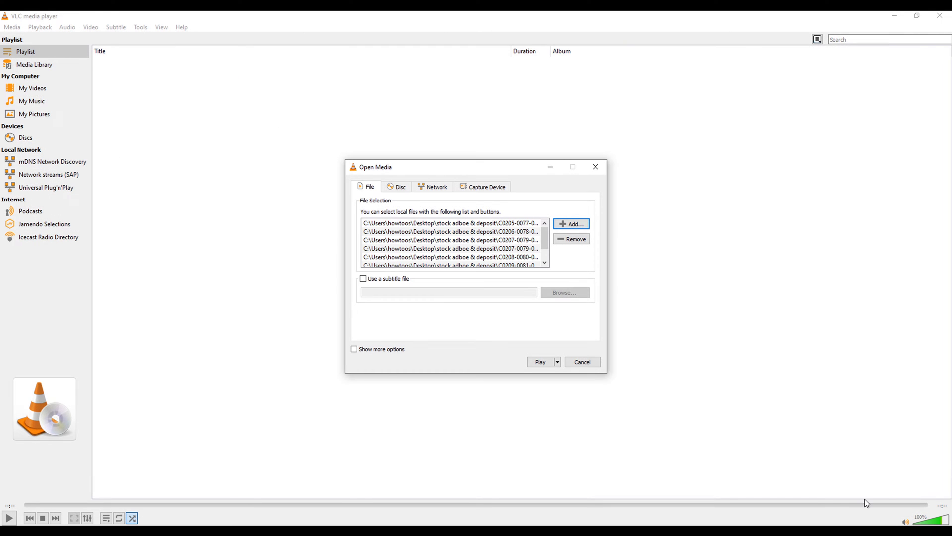
pyautogui.moveTo(411, 343)
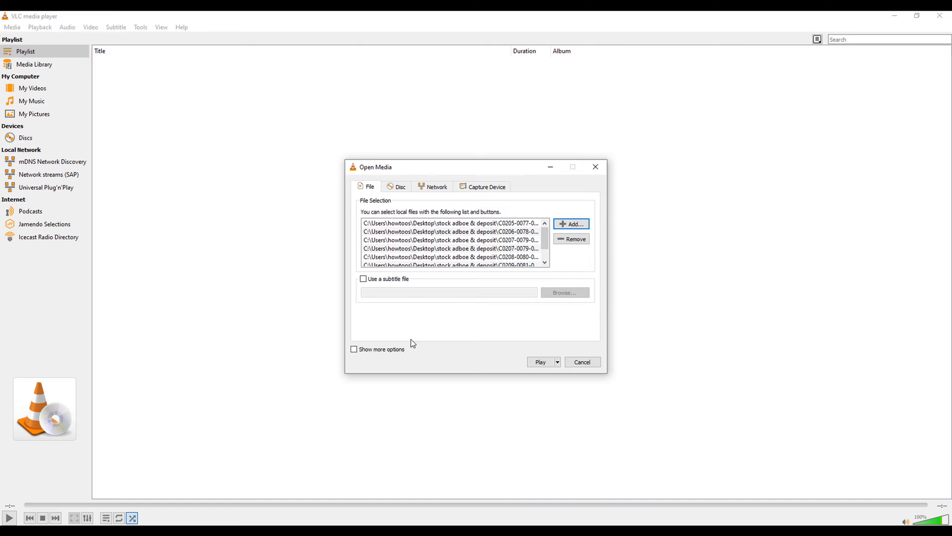
pyautogui.moveTo(616, 217)
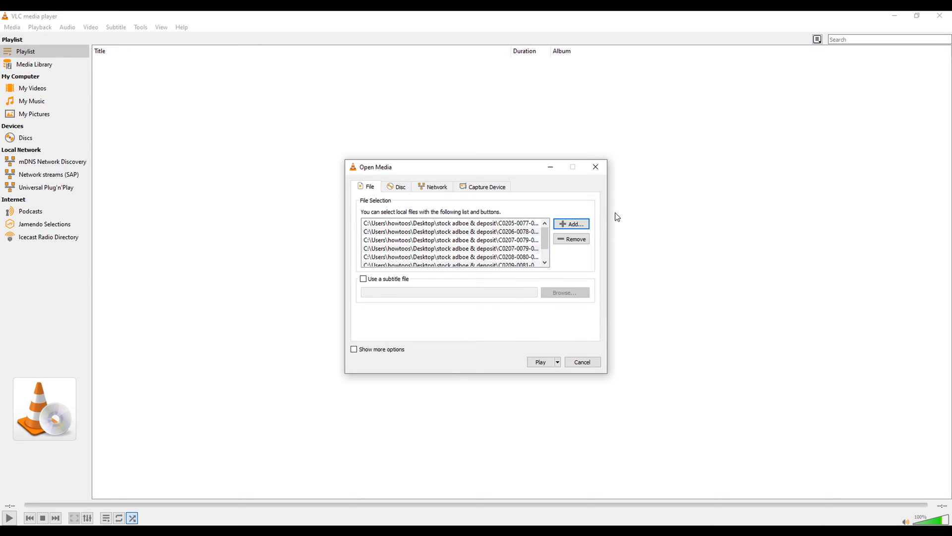
pyautogui.click(557, 361)
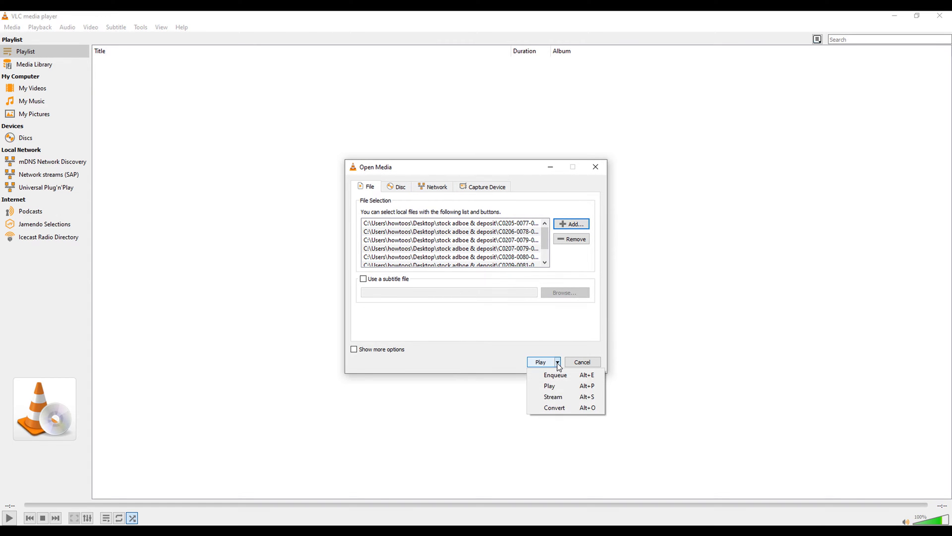
pyautogui.moveTo(554, 408)
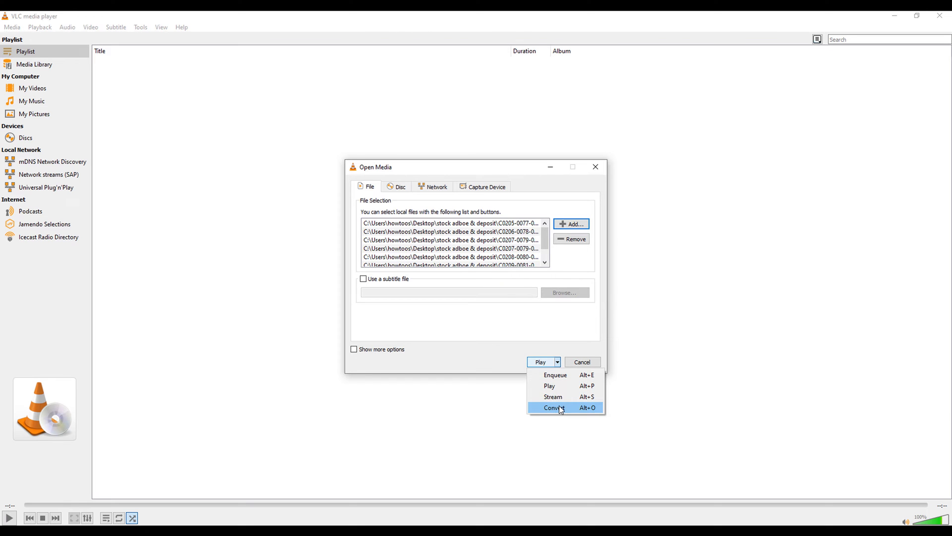
pyautogui.click(553, 408)
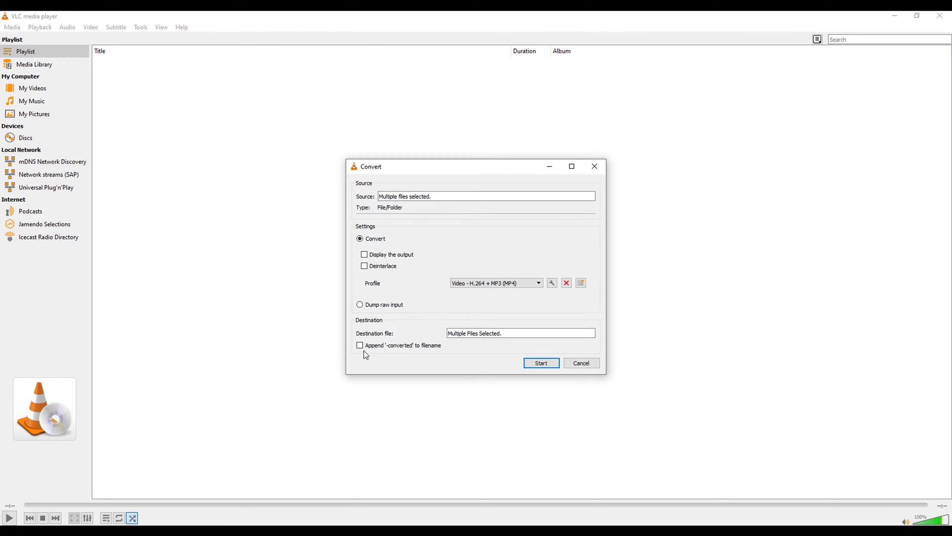
# Enable "Append '-converted' to filename", save the profile, and start the batch conversion.
pyautogui.click(360, 346)
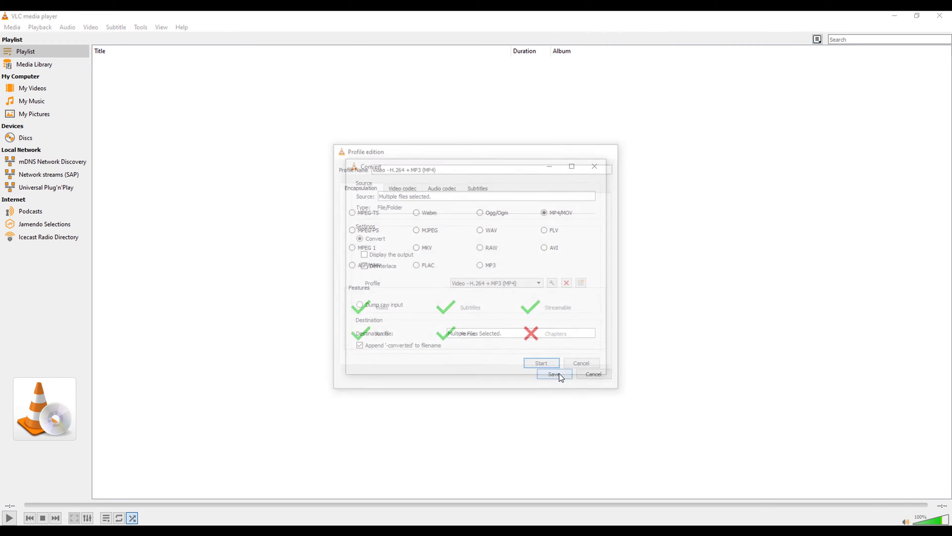
pyautogui.click(553, 373)
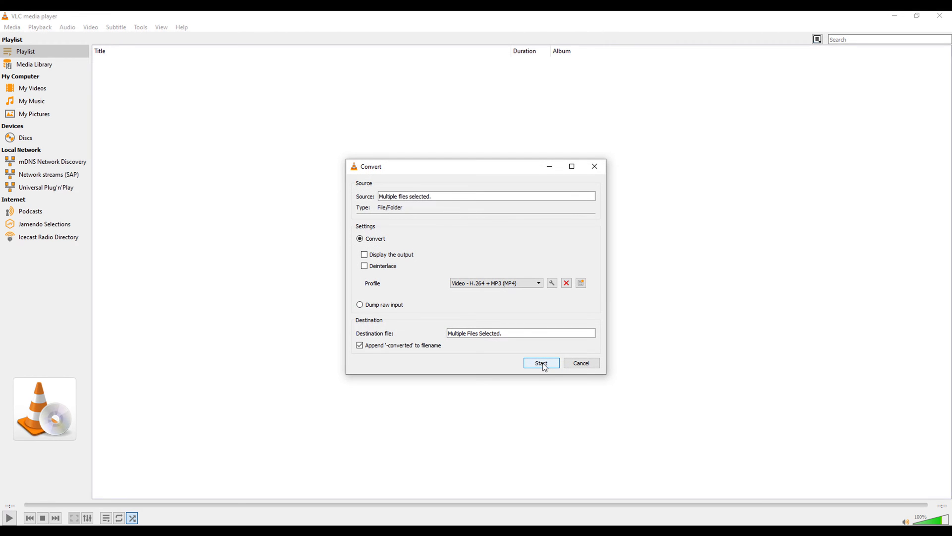
pyautogui.click(540, 363)
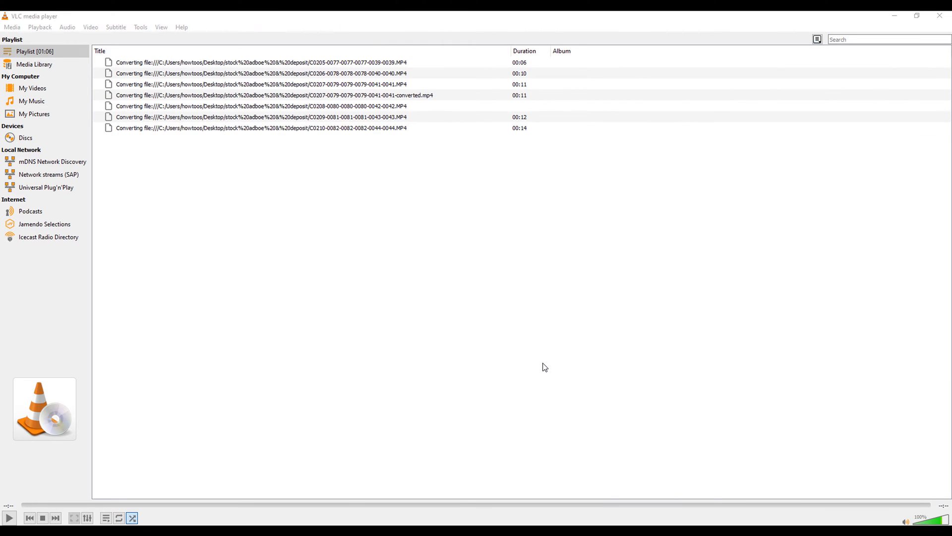
pyautogui.doubleClick(253, 62)
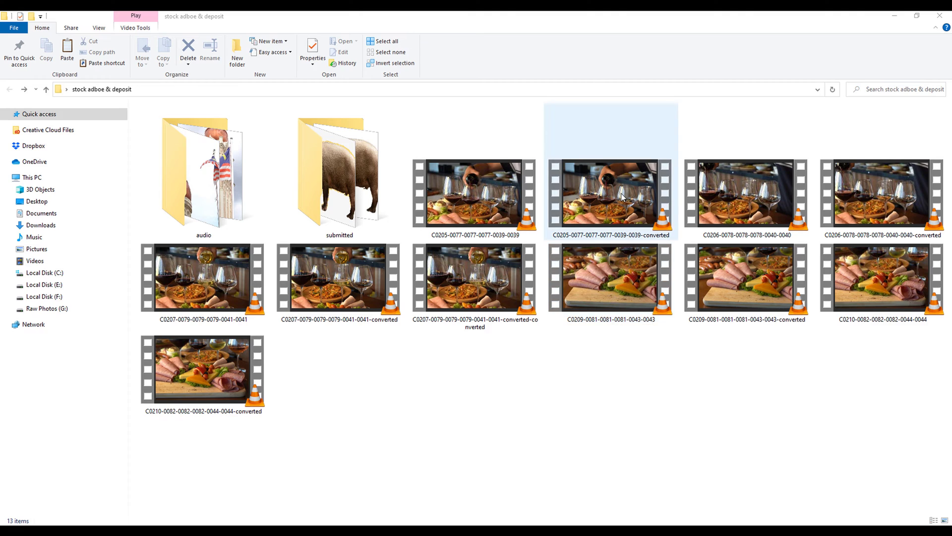
pyautogui.moveTo(608, 204)
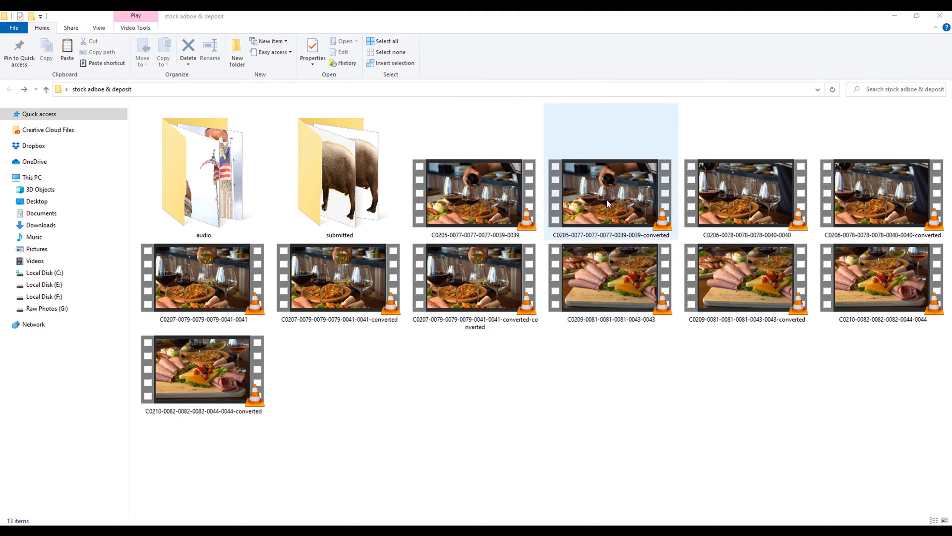
pyautogui.moveTo(636, 230)
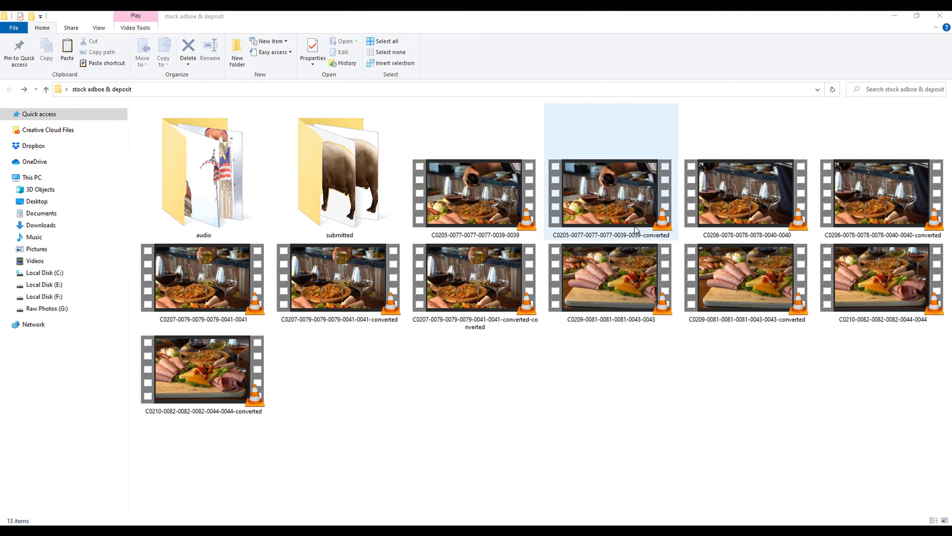
pyautogui.moveTo(652, 242)
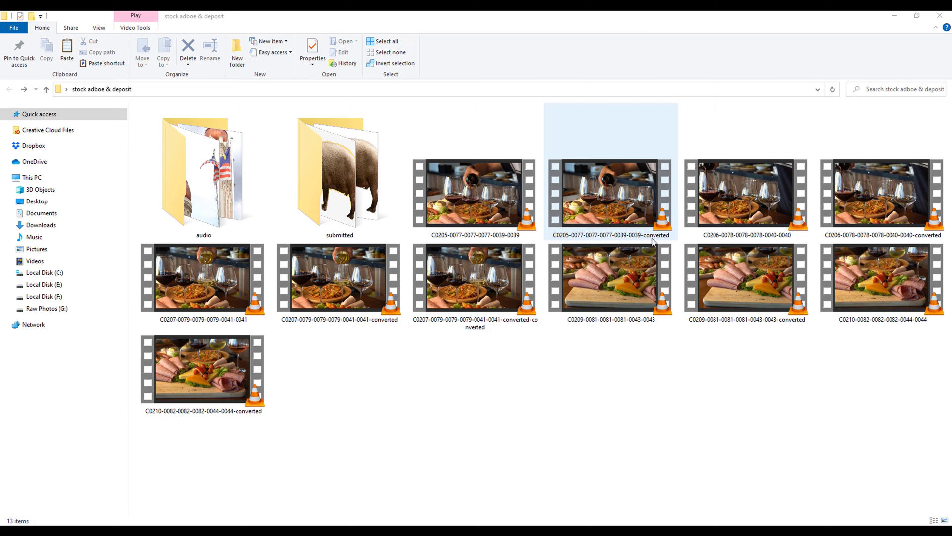
pyautogui.click(611, 196)
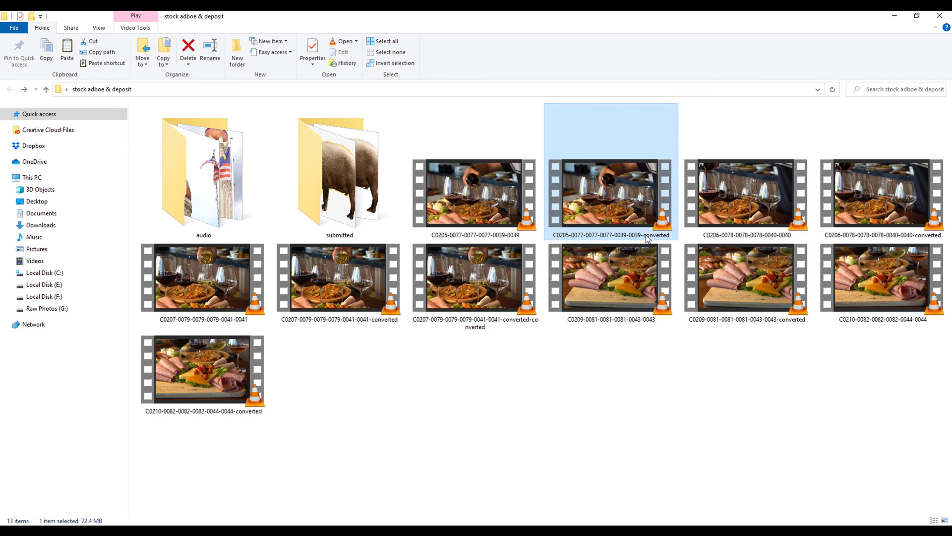